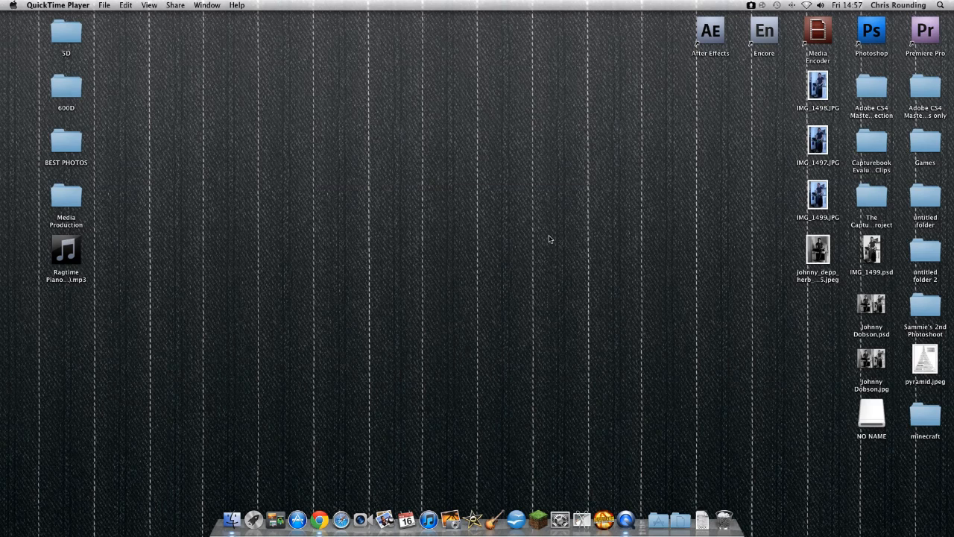
pyautogui.moveTo(302, 269)
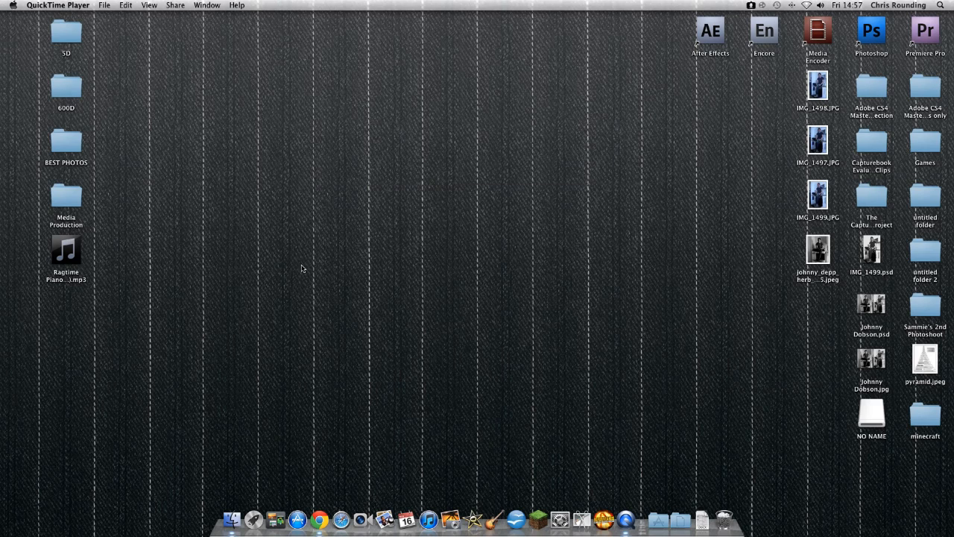
pyautogui.moveTo(583, 67)
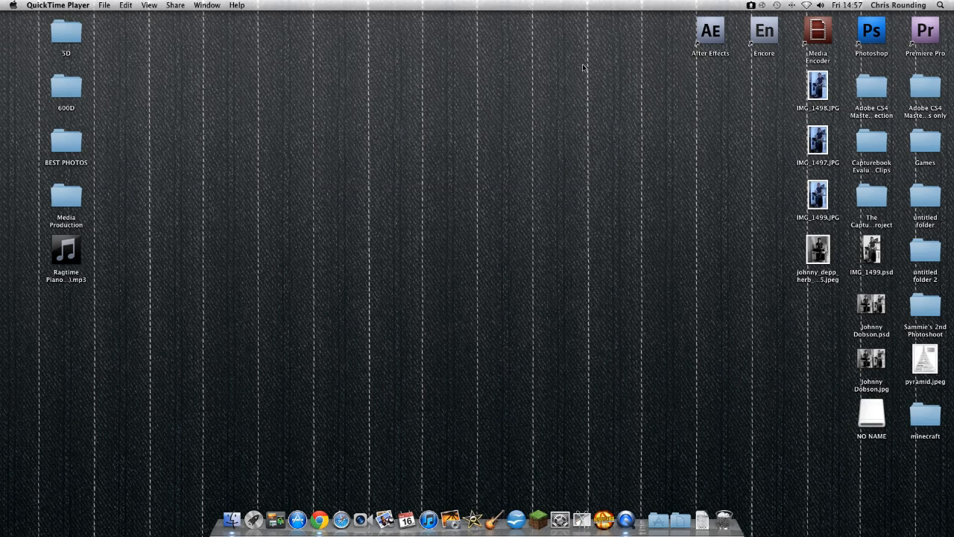
pyautogui.moveTo(712, 169)
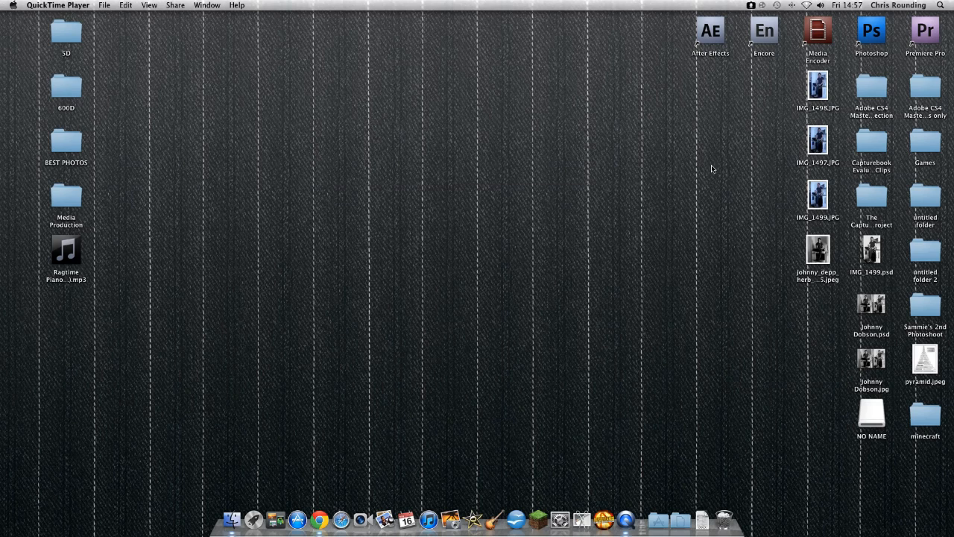
pyautogui.moveTo(580, 50)
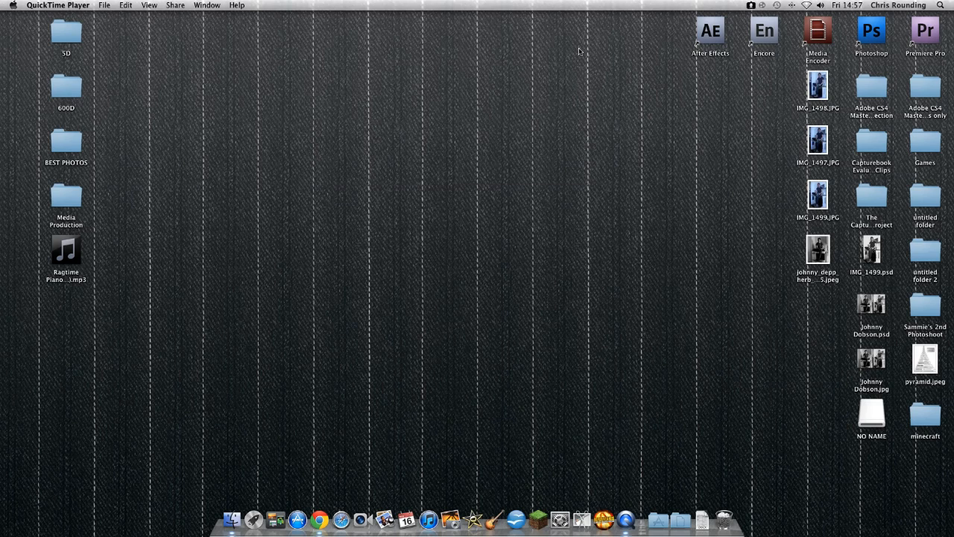
pyautogui.moveTo(300, 270)
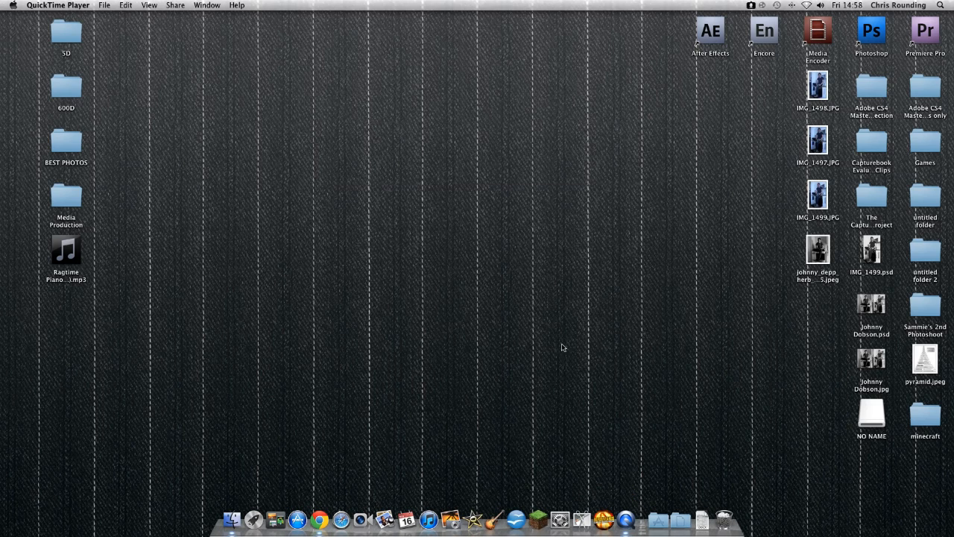
pyautogui.moveTo(278, 428)
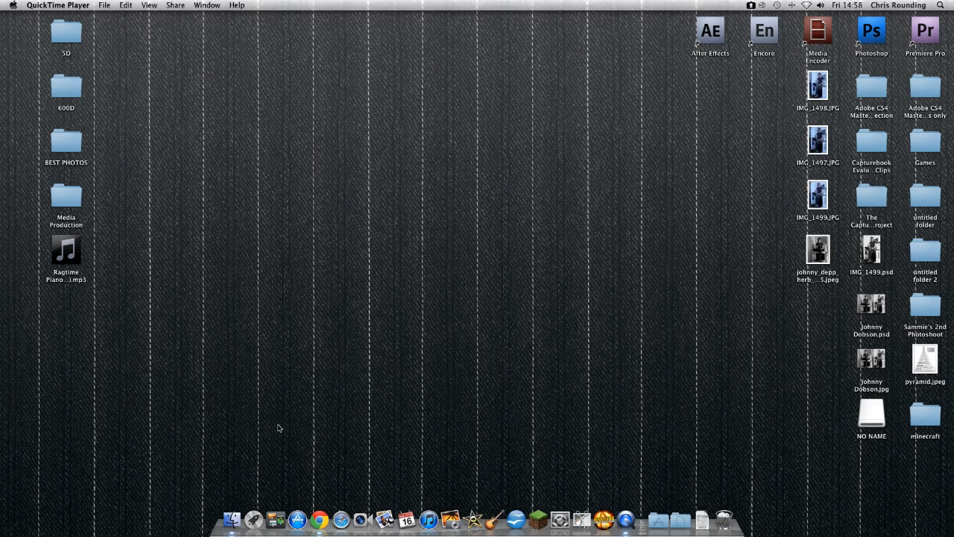
pyautogui.moveTo(481, 298)
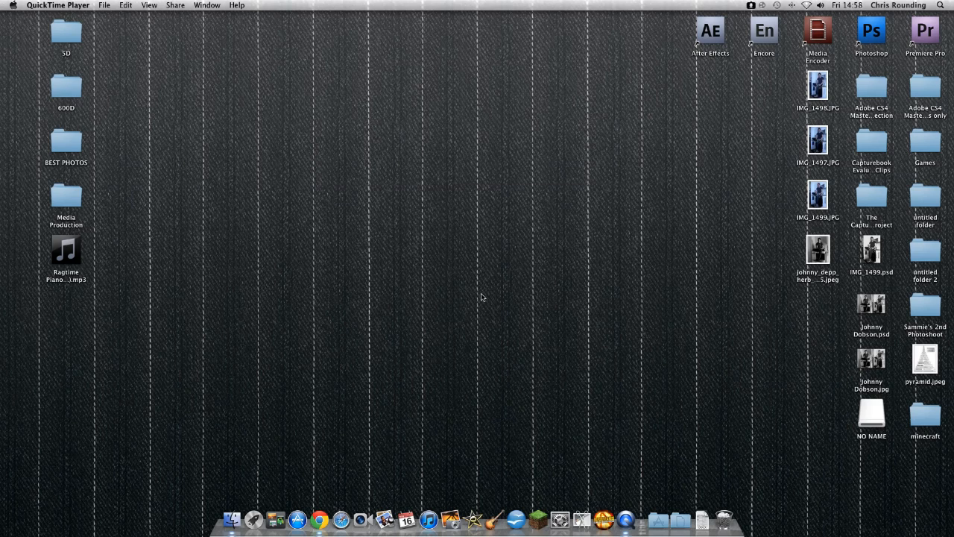
pyautogui.moveTo(543, 413)
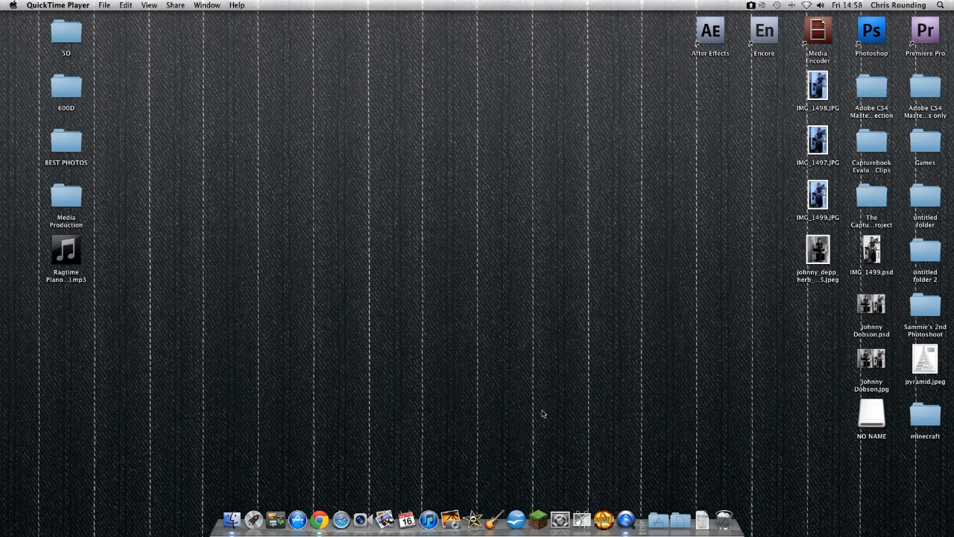
pyautogui.moveTo(414, 230)
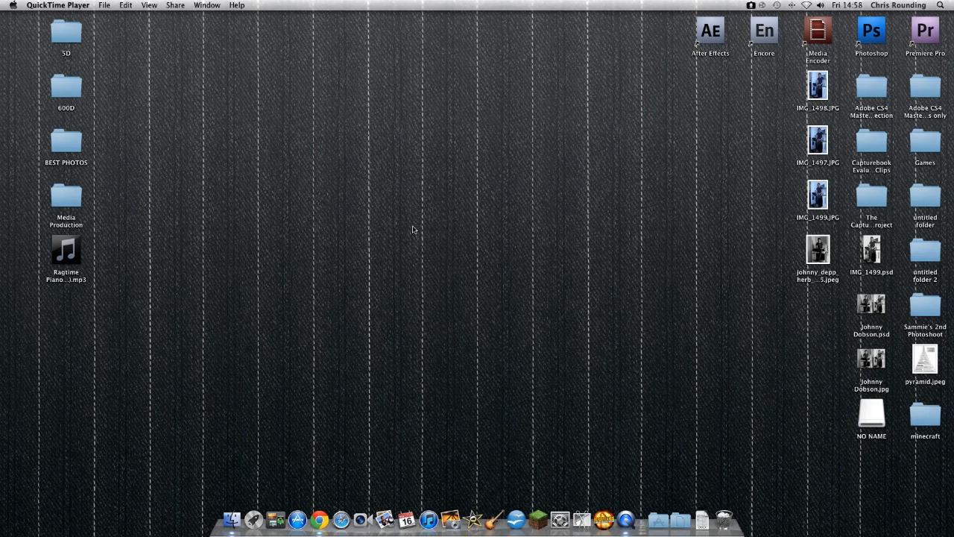
pyautogui.moveTo(455, 273)
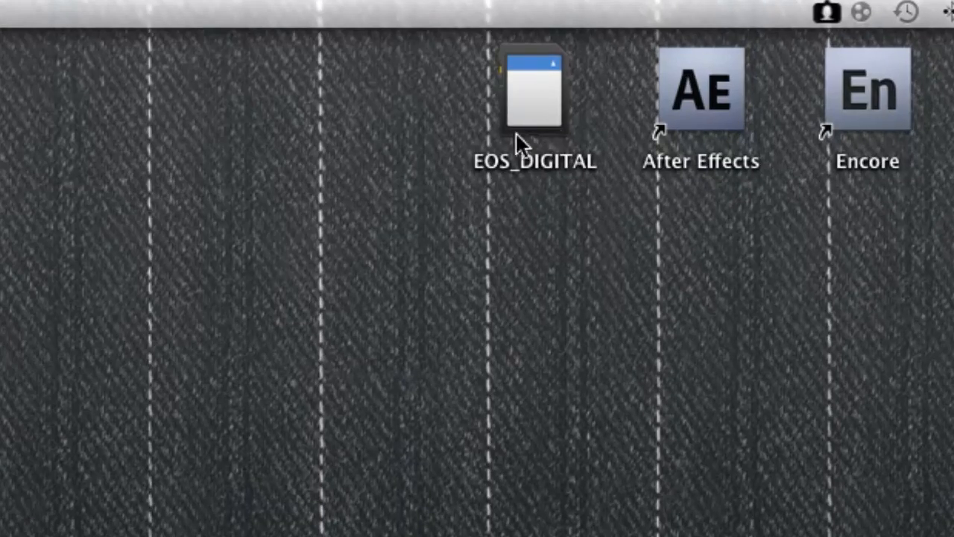
pyautogui.moveTo(458, 119)
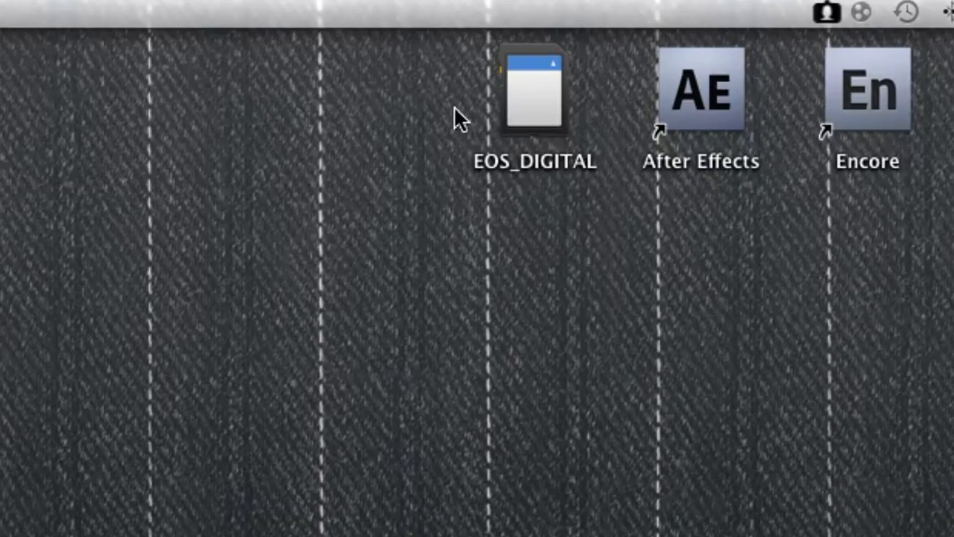
pyautogui.moveTo(518, 52)
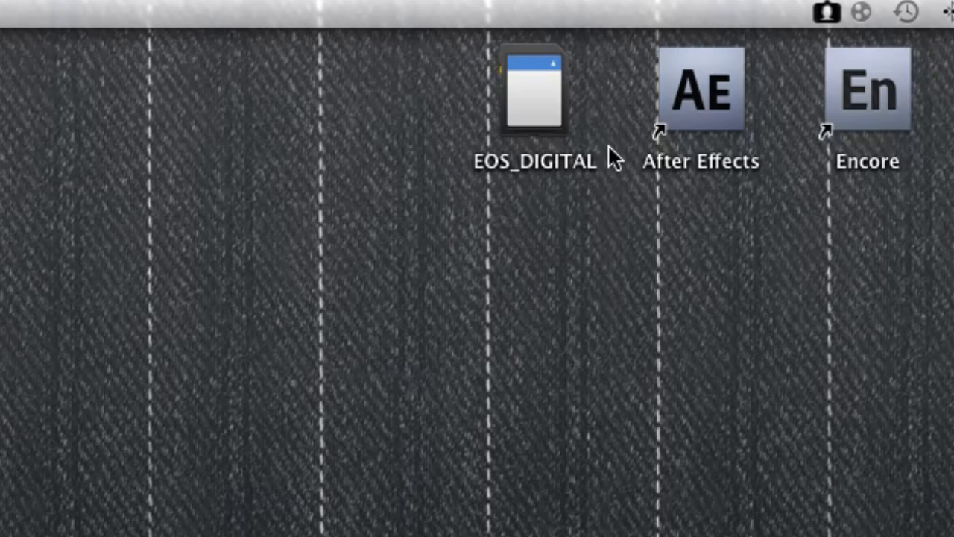
# Drill into EOS_DIGITAL's DCIM/100CANON folder and preview the IMG_0178 photo.
pyautogui.doubleClick(534, 89)
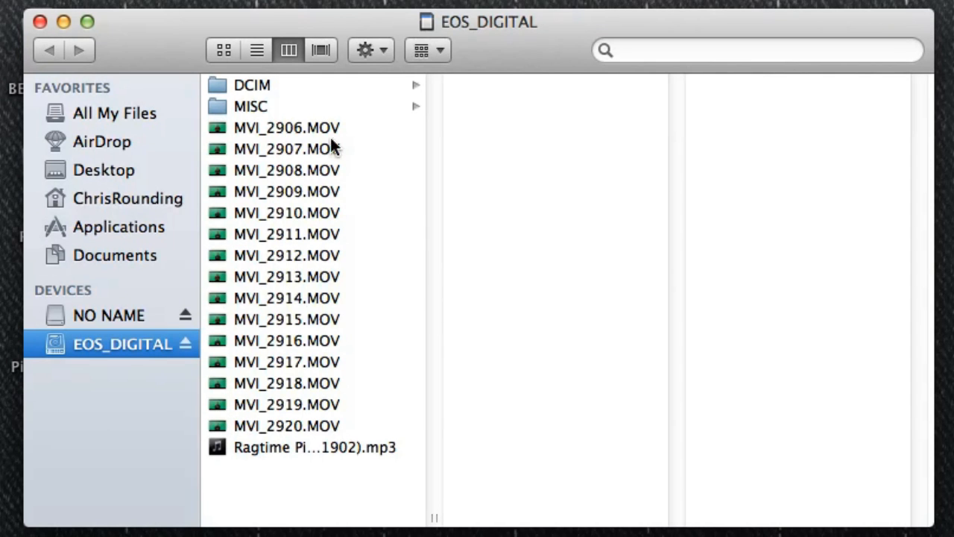
pyautogui.click(252, 85)
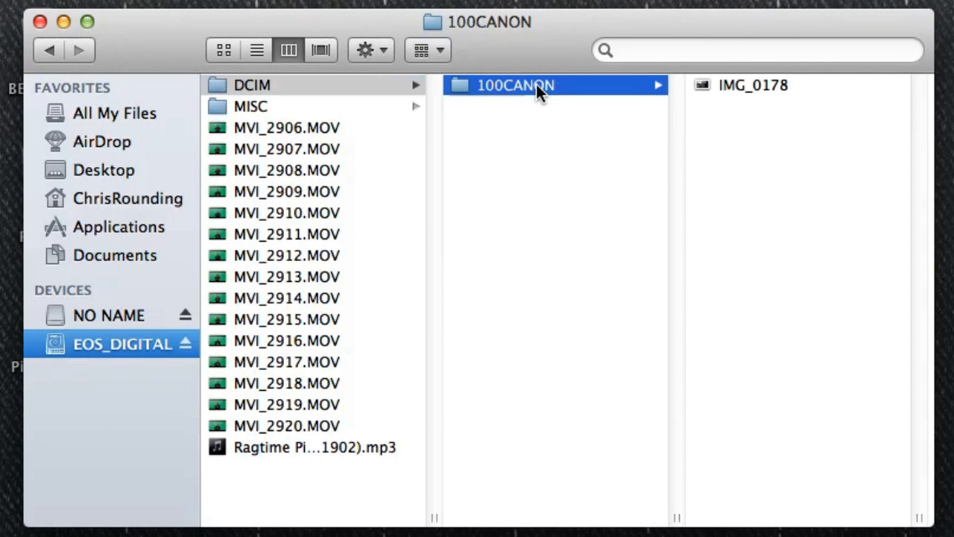
pyautogui.click(753, 85)
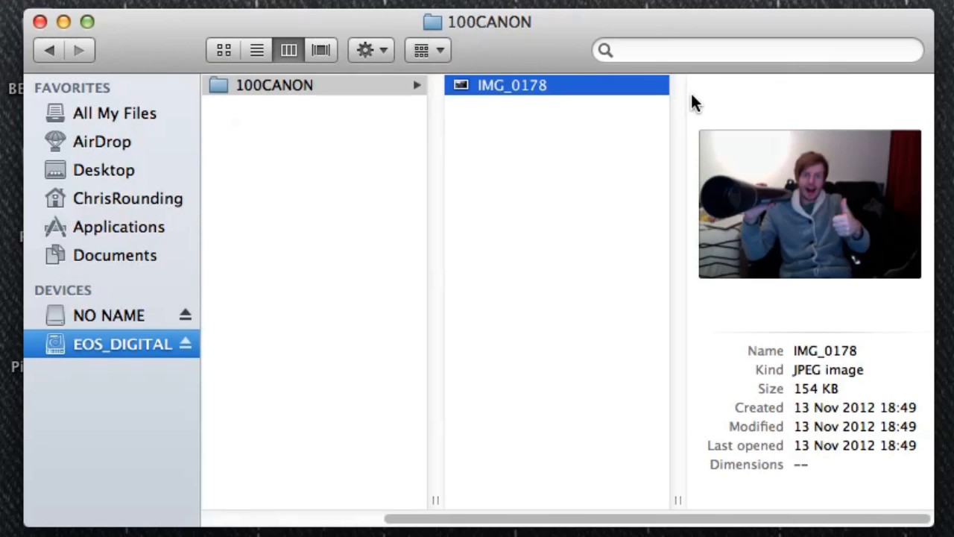
pyautogui.moveTo(634, 131)
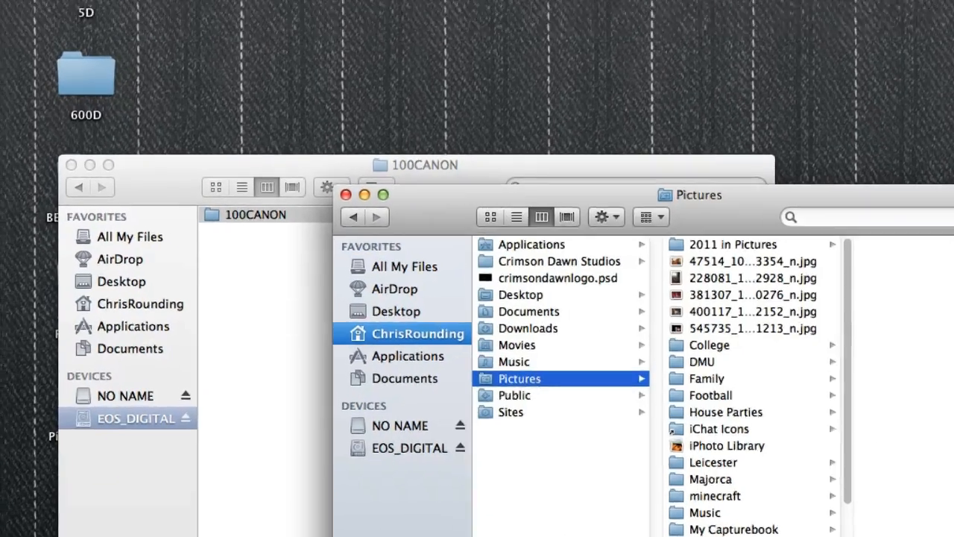
# Create a new folder in Pictures named 'My Capturebook'.
pyautogui.click(214, 17)
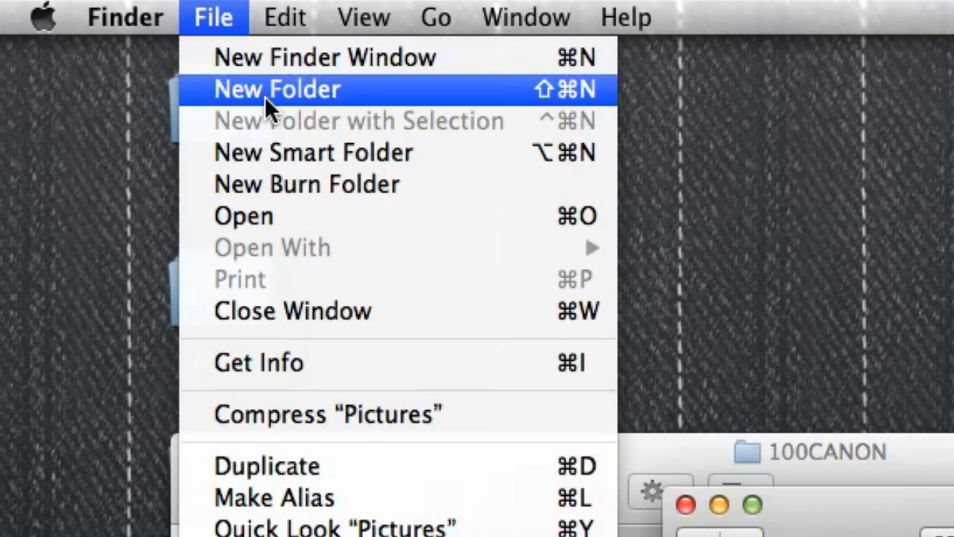
pyautogui.click(276, 89)
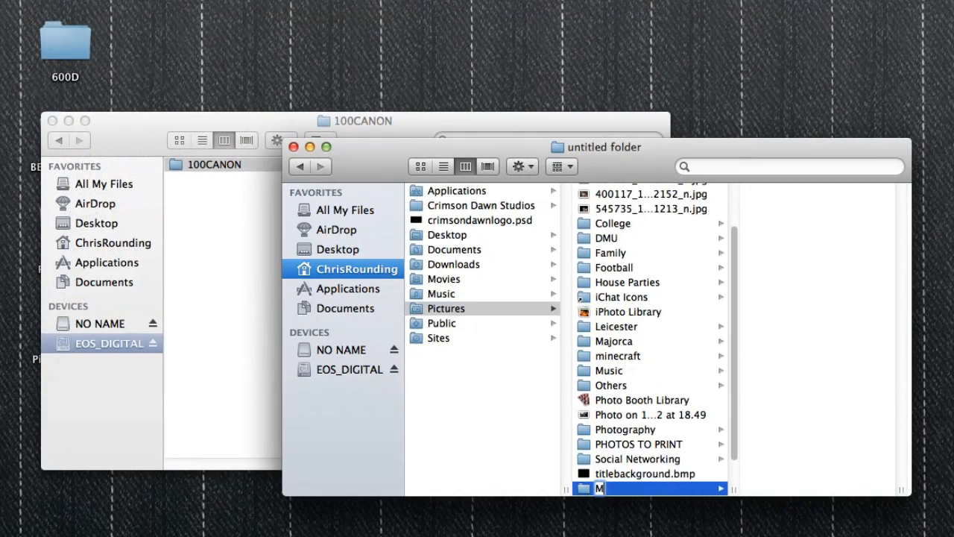
pyautogui.write('y Capturebook')
pyautogui.write('Week 1')
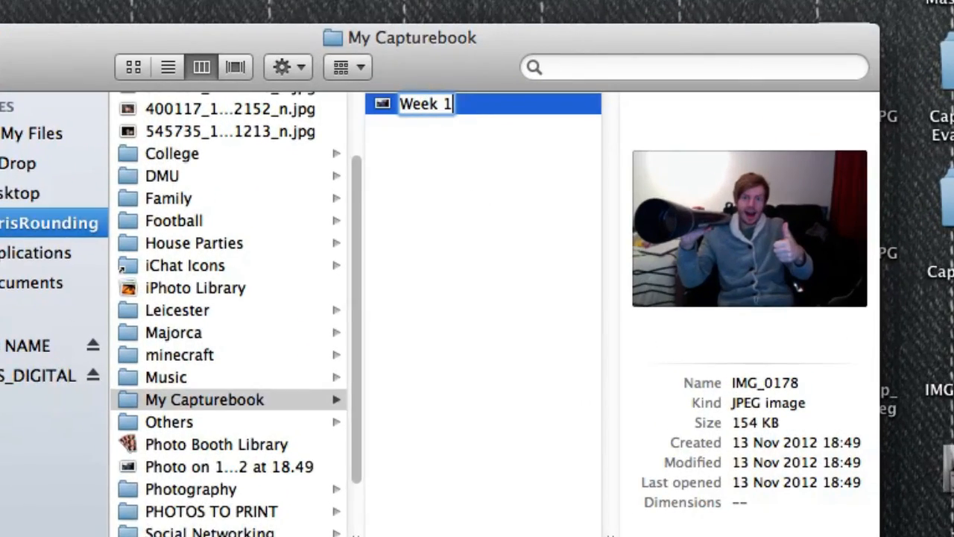
# Finish renaming the copied photo to 'Week 1 – Craziness'.
pyautogui.write('– Craziness')
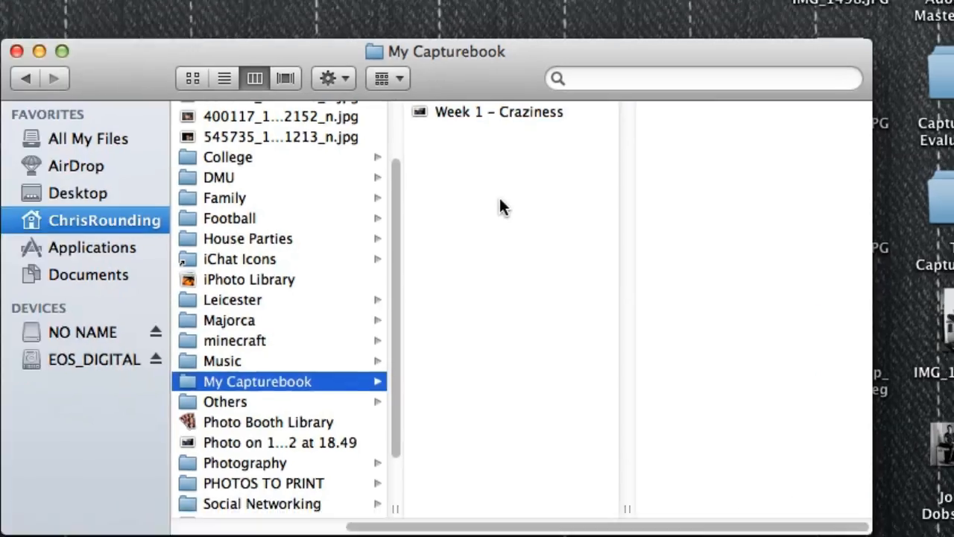
# Open 'Week 1 – Craziness' in Quick Look at full size.
pyautogui.doubleClick(498, 111)
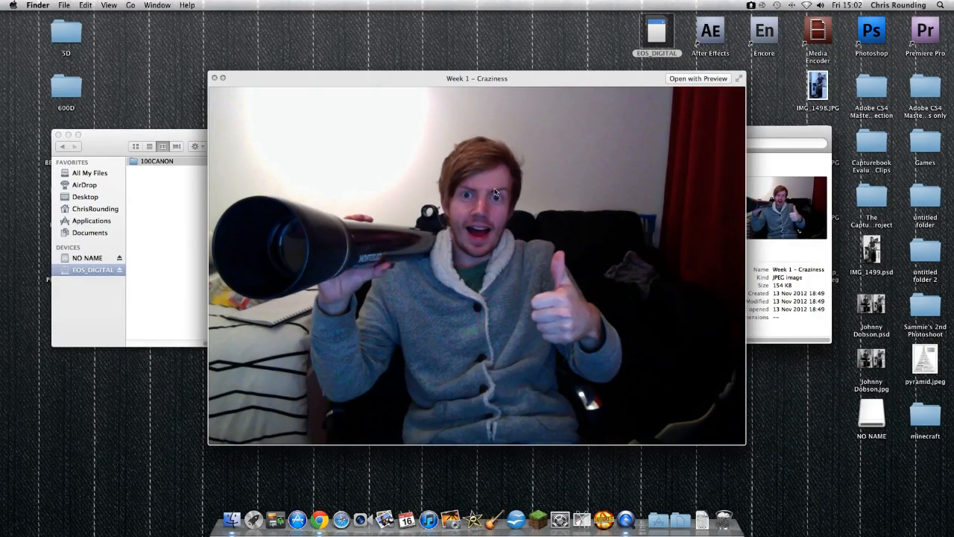
pyautogui.moveTo(425, 313)
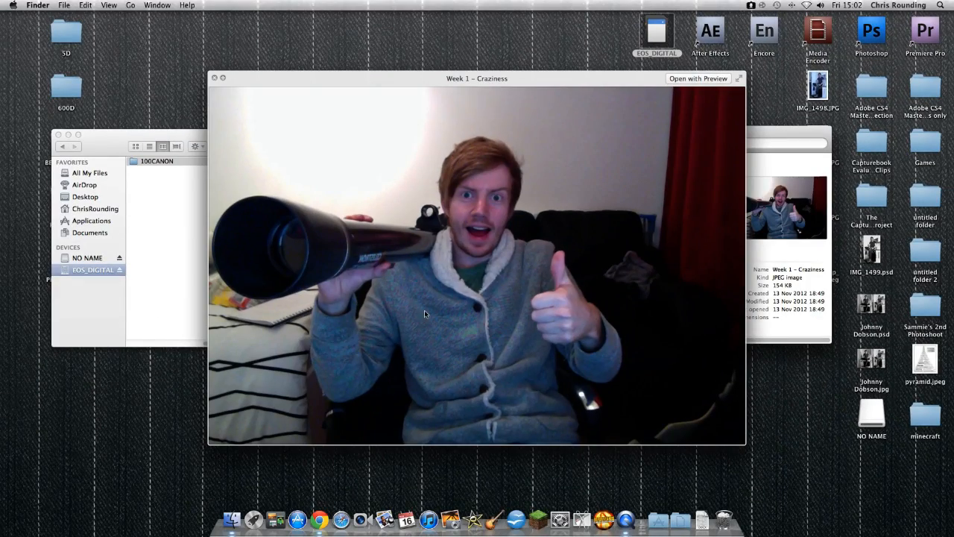
pyautogui.moveTo(513, 237)
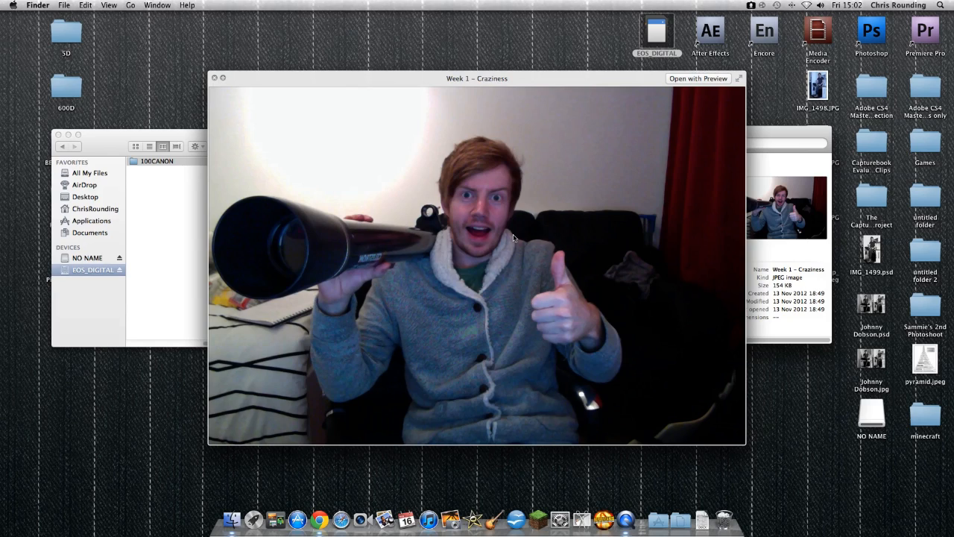
pyautogui.moveTo(215, 80)
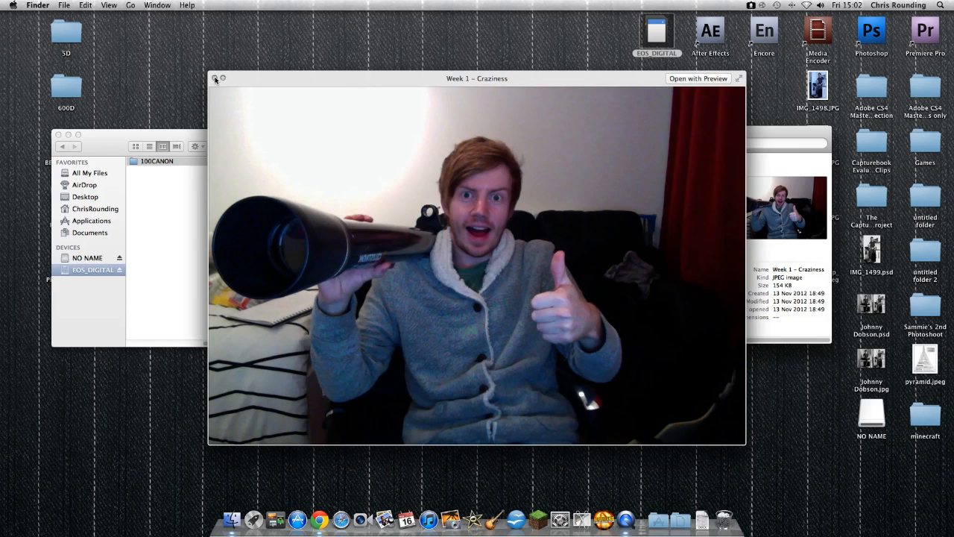